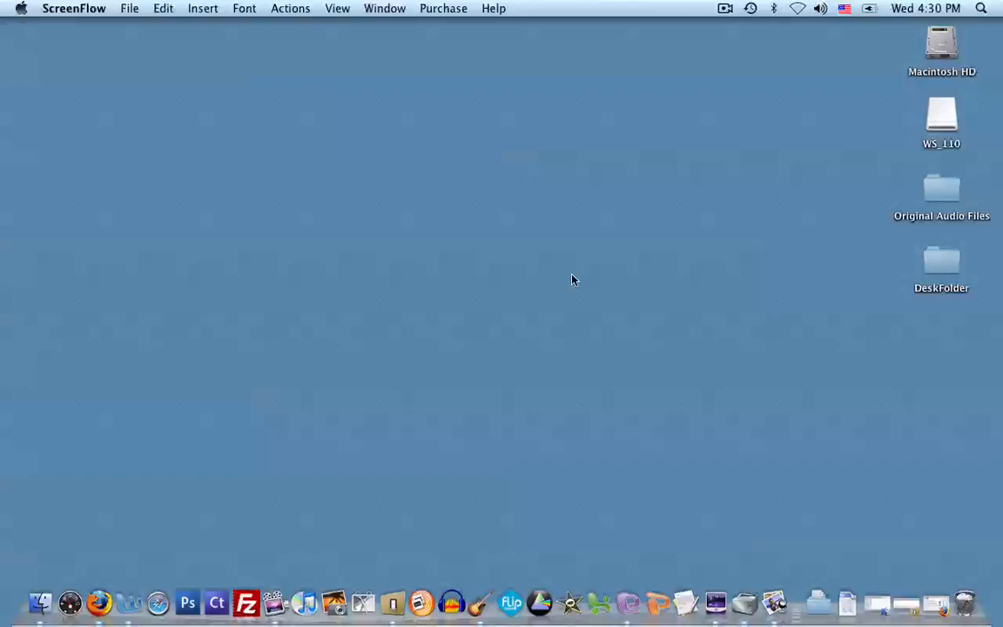
mouse_move(921, 583)
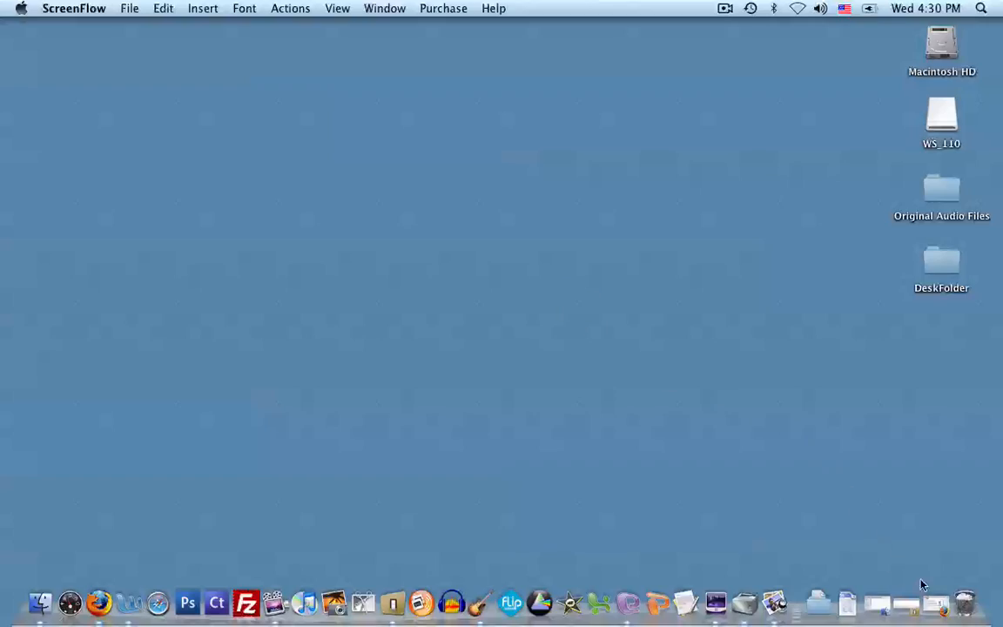
Bring Firefox forward to show the NCH Switch Plus download page
left_click(99, 600)
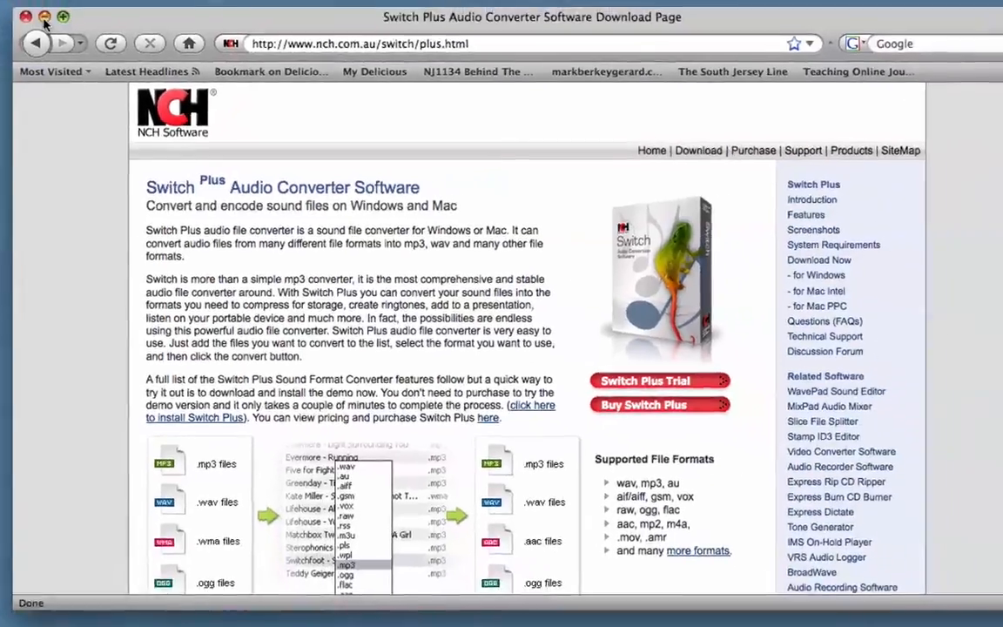
Minimize the Firefox window to reveal the desktop drive and folder icons
left_click(33, 17)
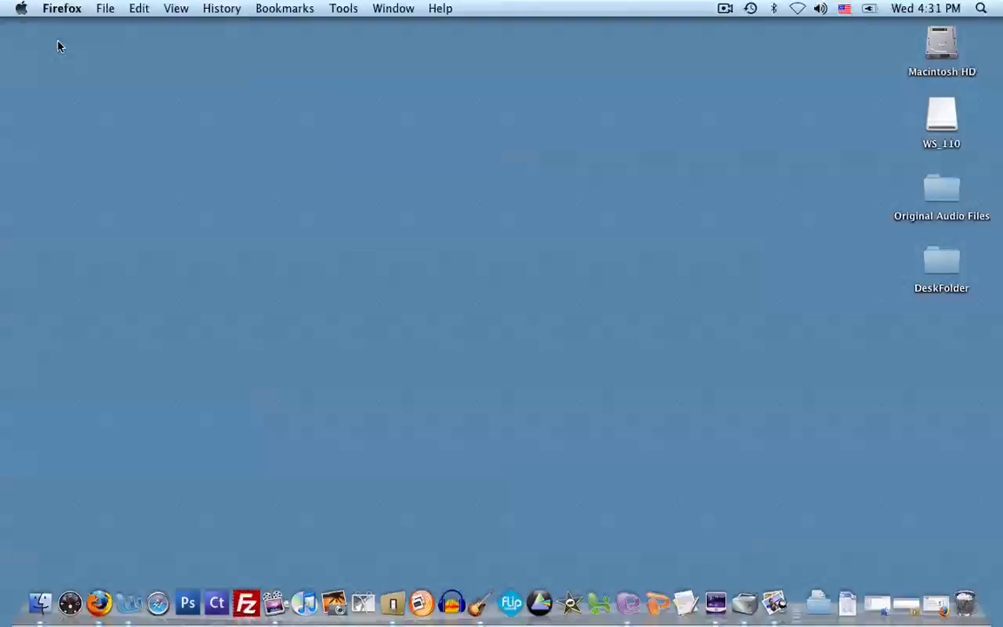
mouse_move(487, 487)
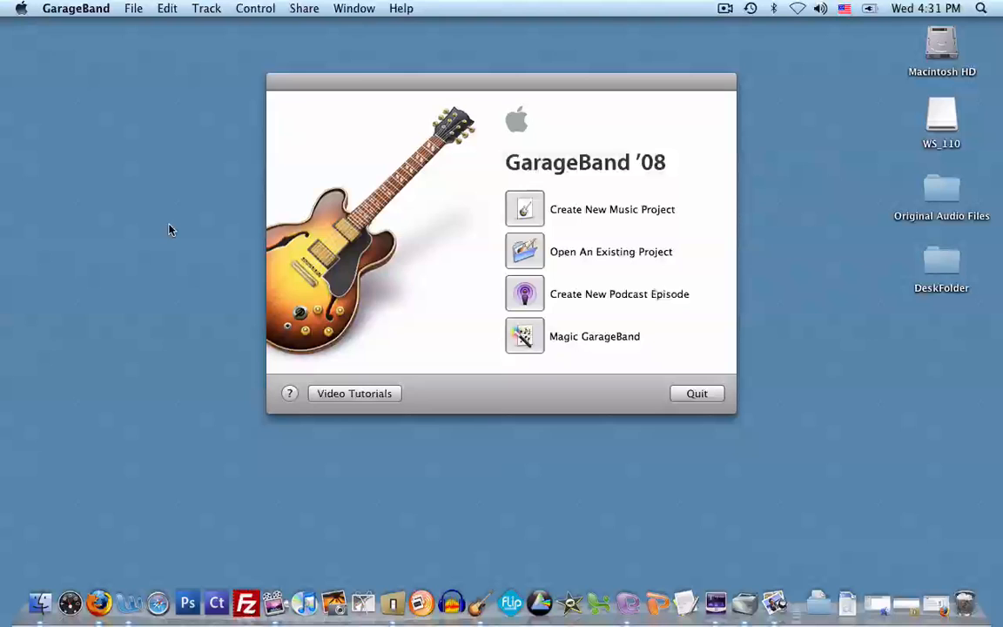
left_click(74, 8)
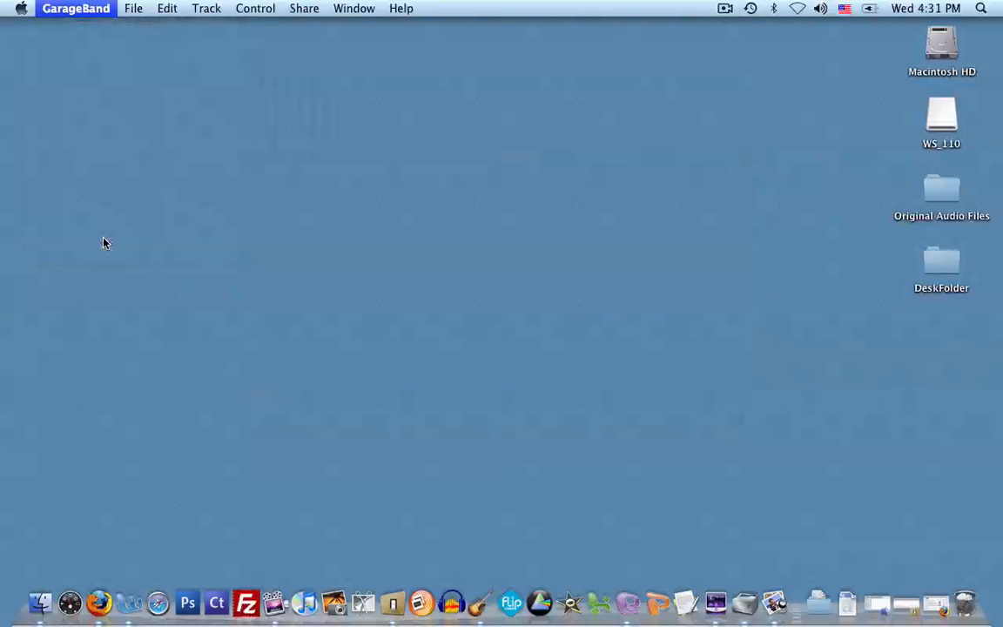
left_click(102, 600)
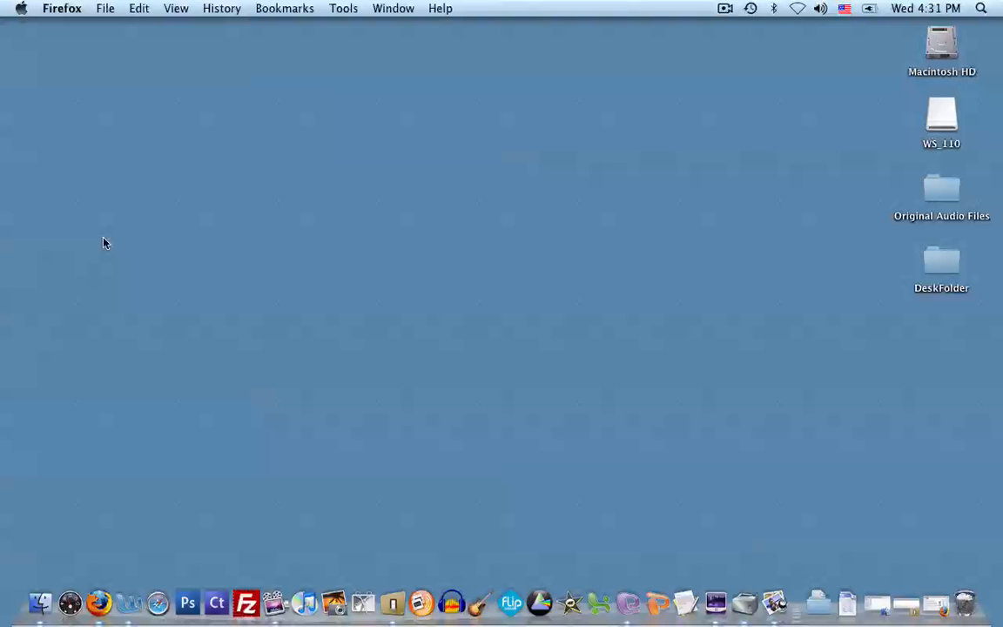
mouse_move(453, 602)
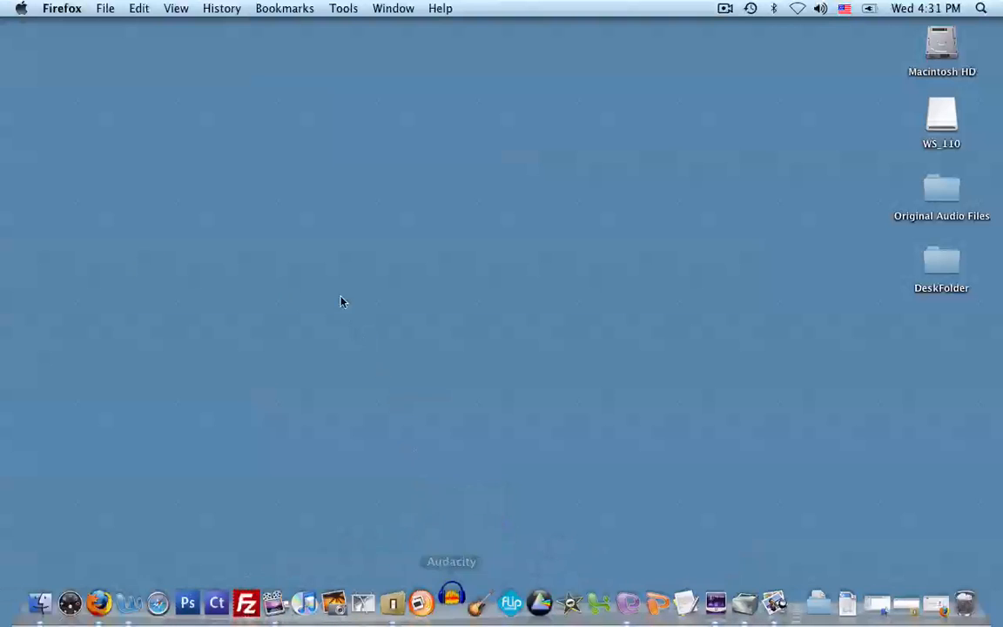
left_click(451, 600)
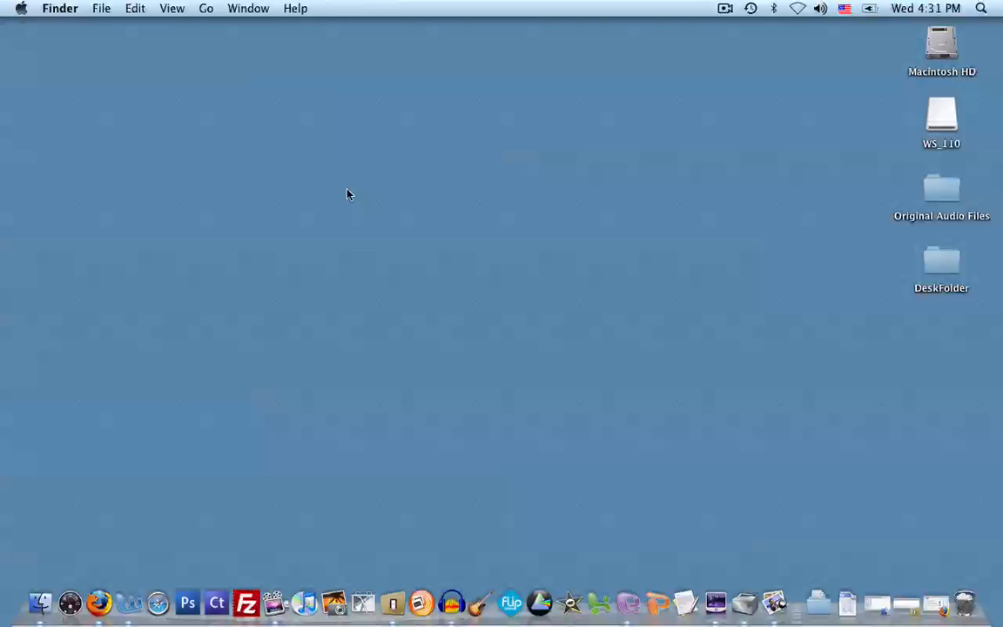
mouse_move(840, 169)
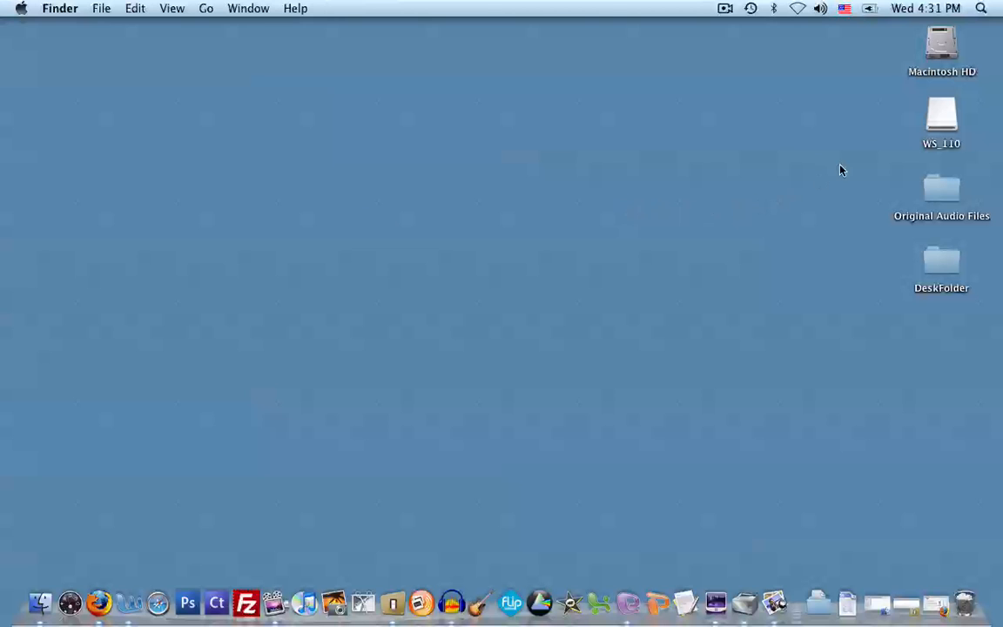
Open the WS_110 drive, expand DSS_FLDB, and select the three WMA recordings to copy
double_click(943, 115)
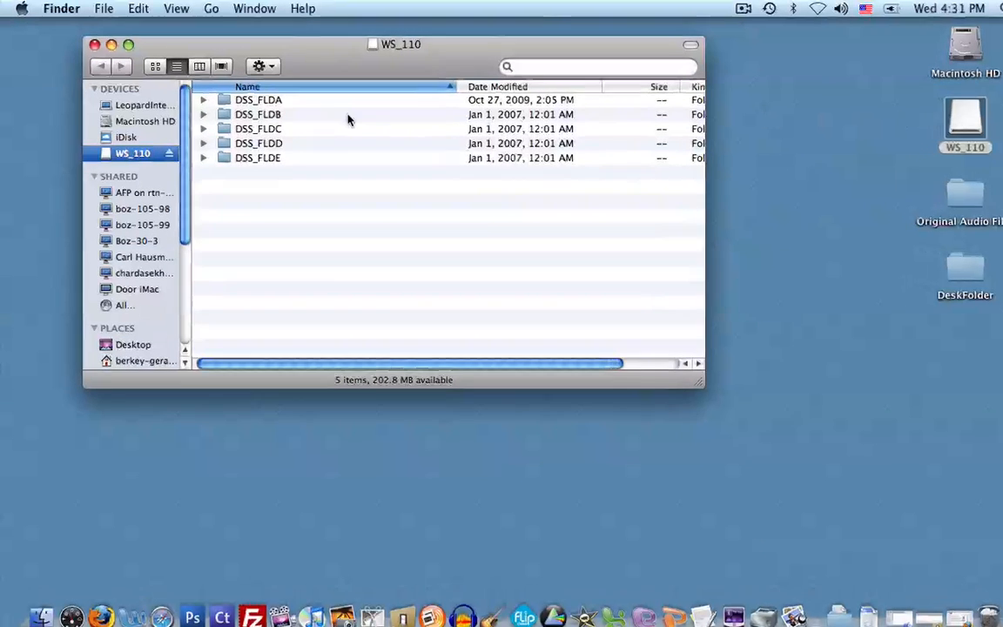
left_click(203, 114)
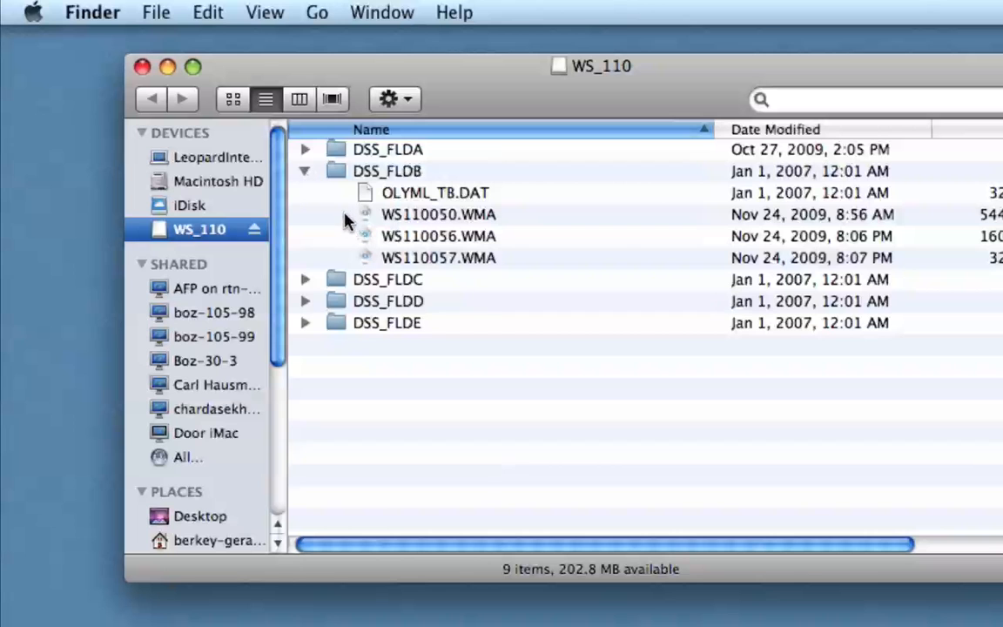
left_click(439, 214)
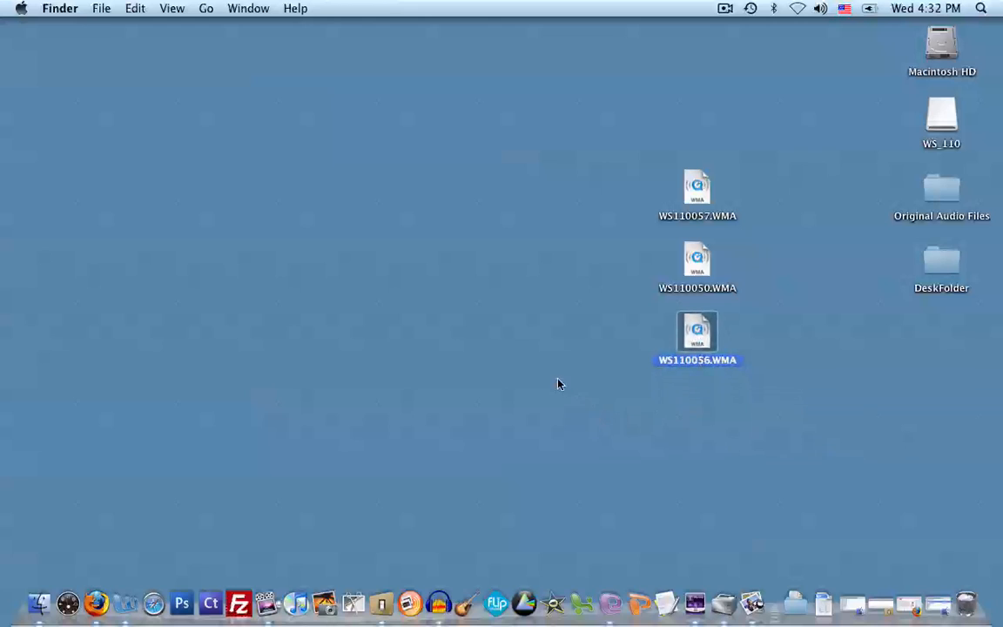
Duplicate the three WMA recordings and move the copies to the desktop's left edge
left_click(559, 384)
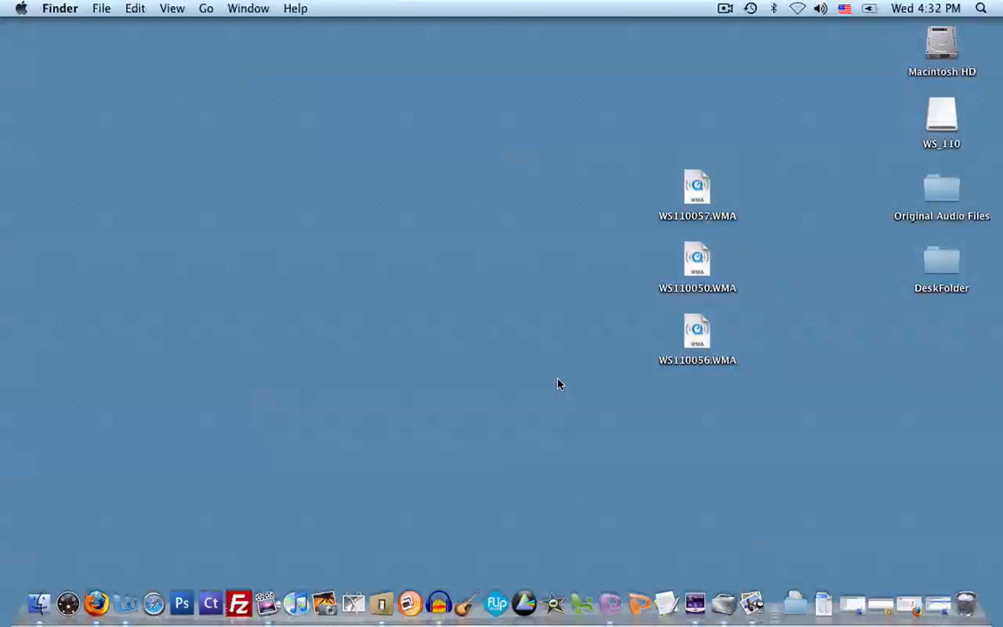
mouse_move(562, 378)
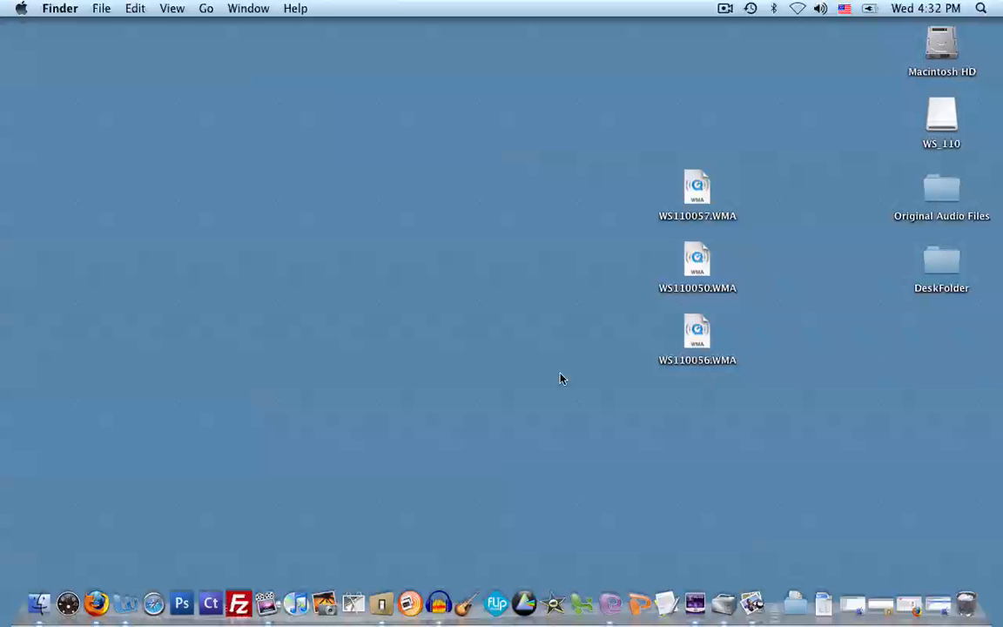
mouse_move(624, 147)
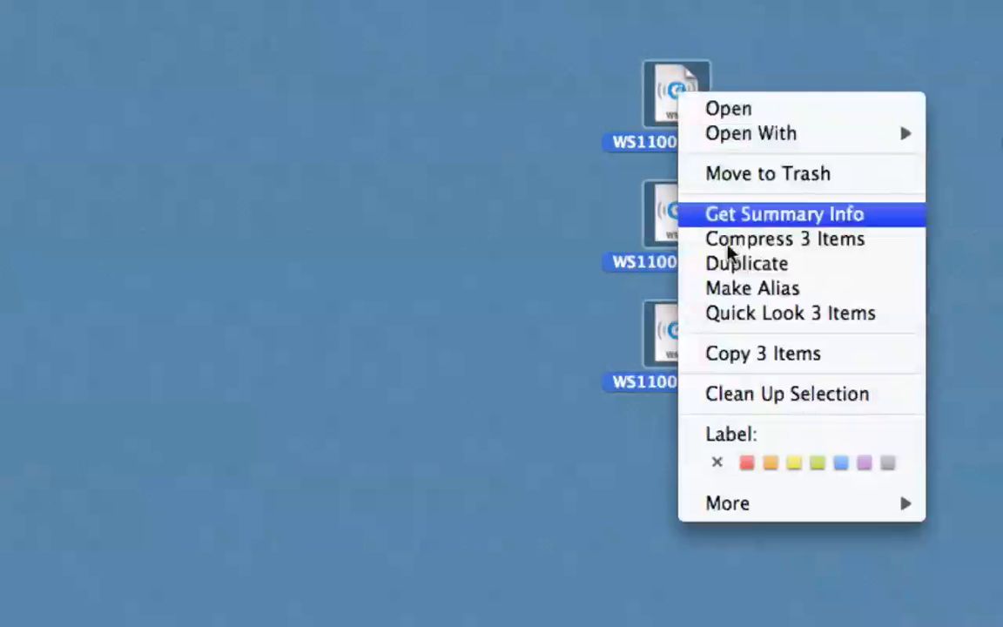
left_click(747, 263)
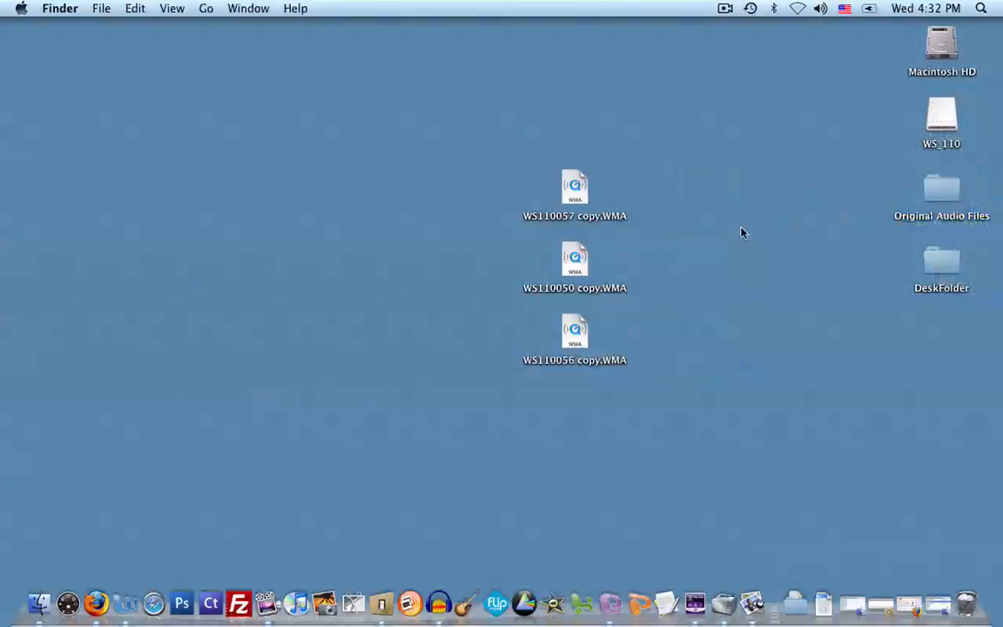
left_click(574, 261)
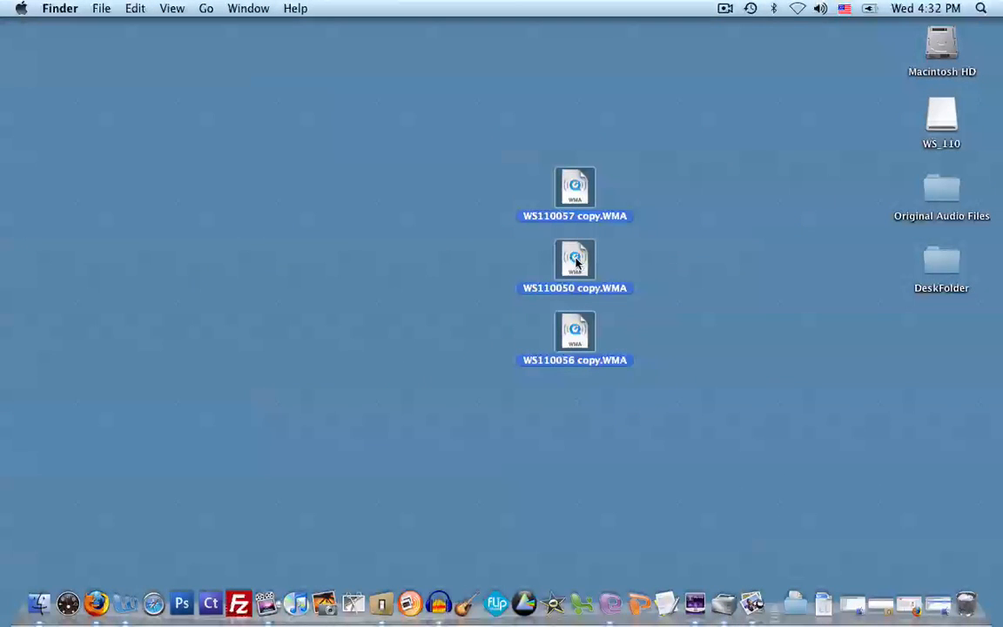
left_click_drag(575, 259, 86, 259)
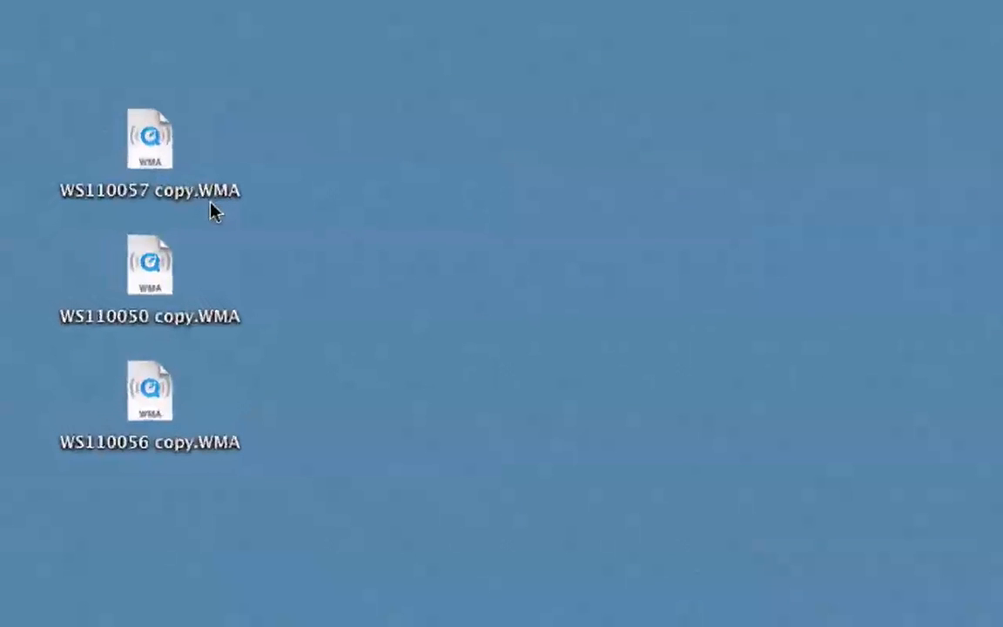
mouse_move(240, 213)
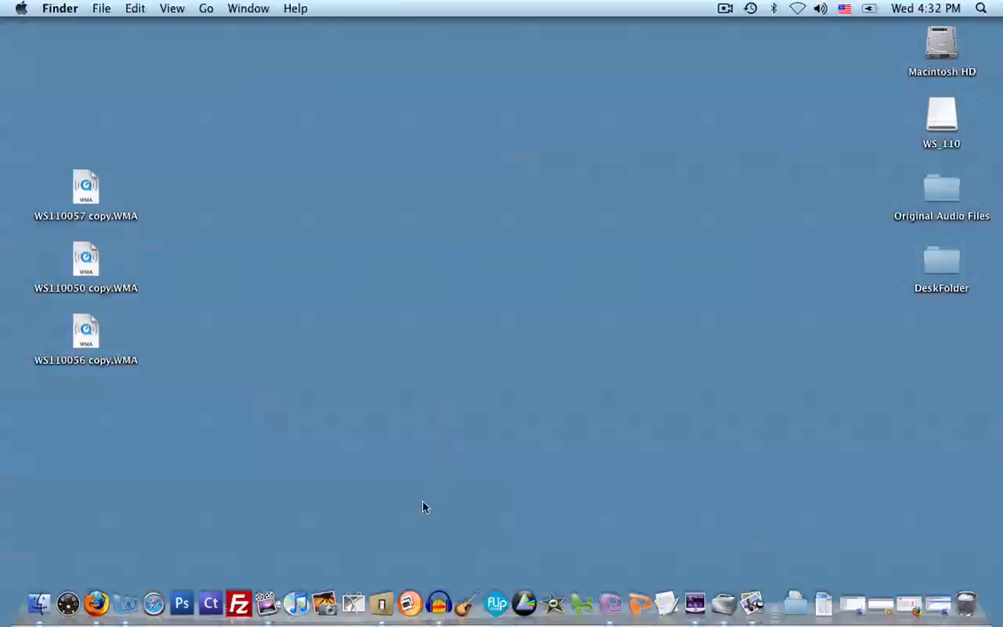
Launch Switch from the Dock with the three WMA copies queued for .aiff output
left_click(399, 575)
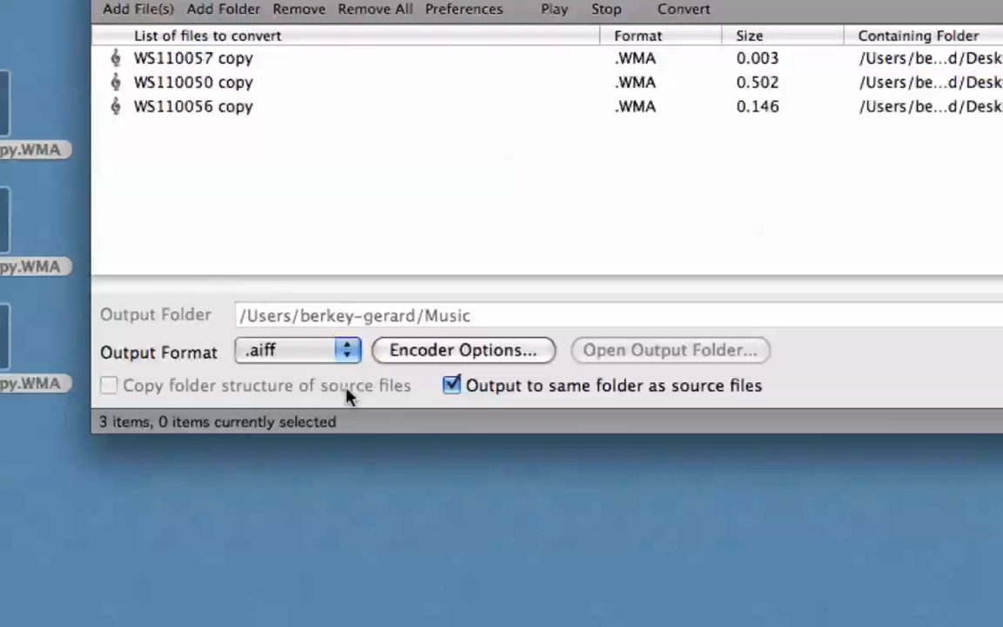
mouse_move(160, 373)
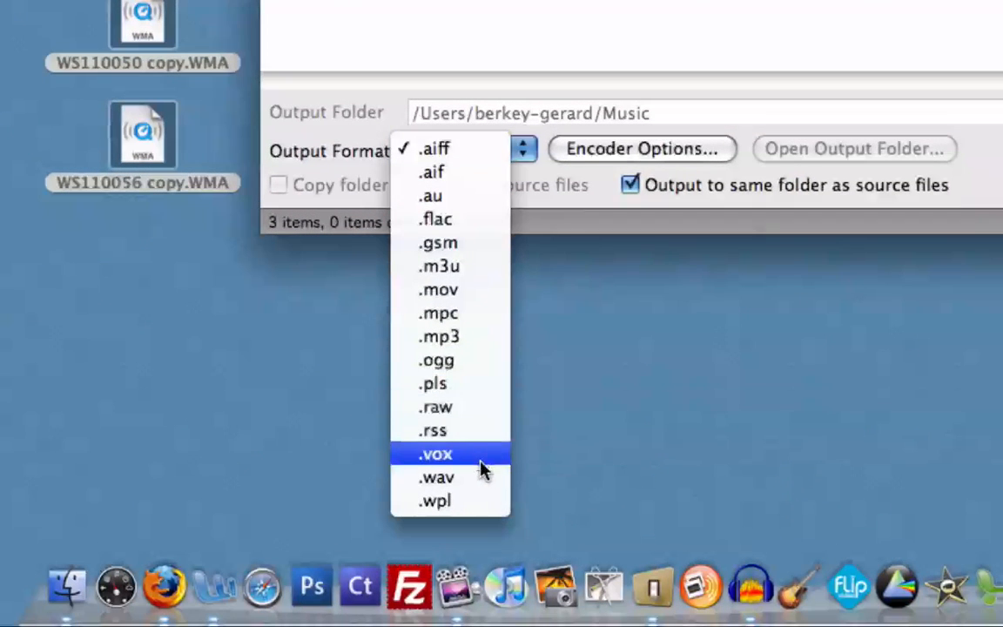
mouse_move(451, 155)
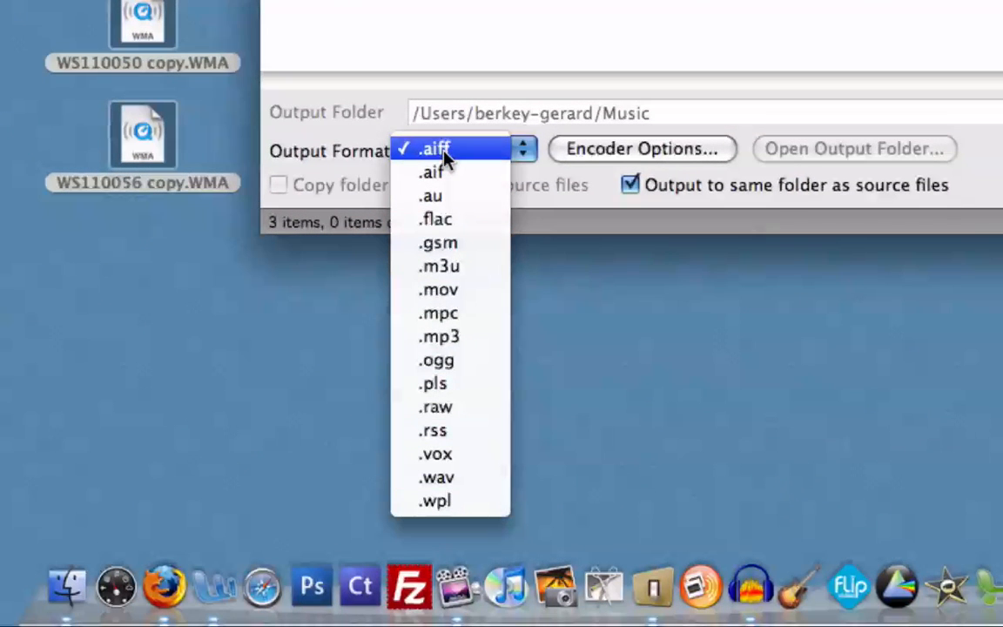
mouse_move(459, 157)
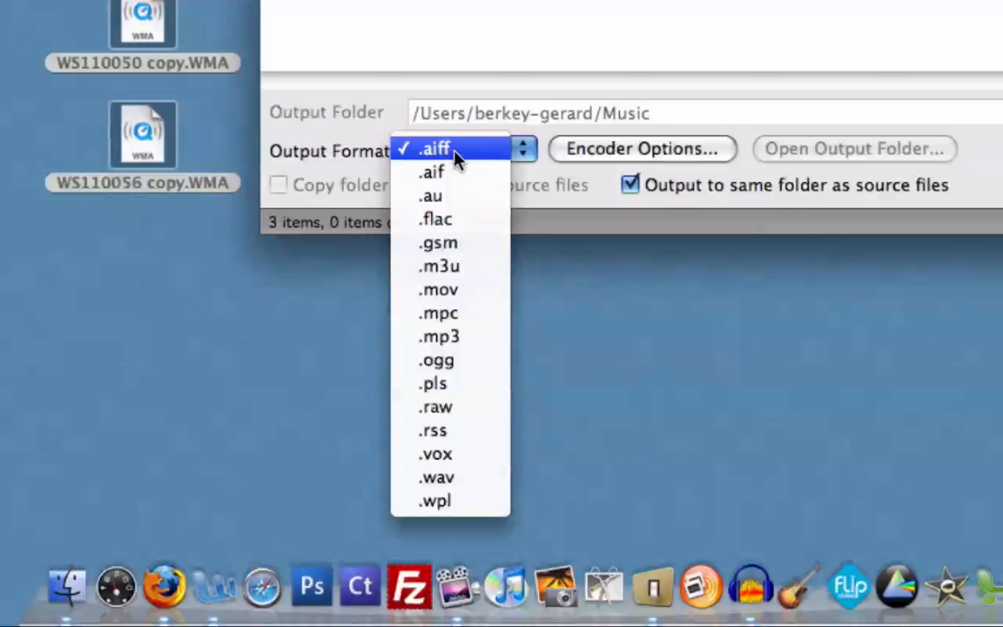
mouse_move(477, 442)
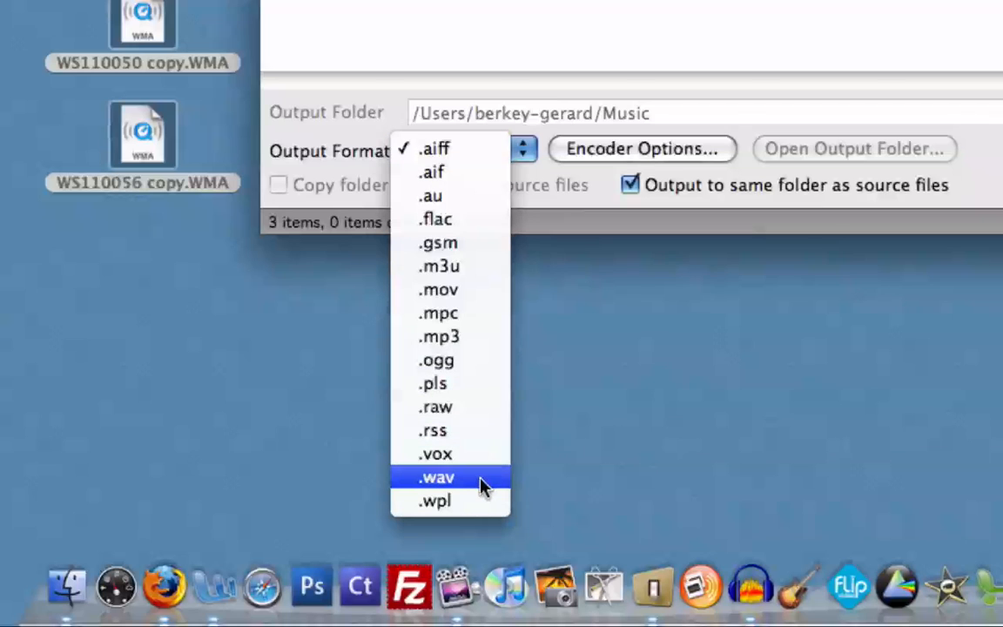
mouse_move(451, 157)
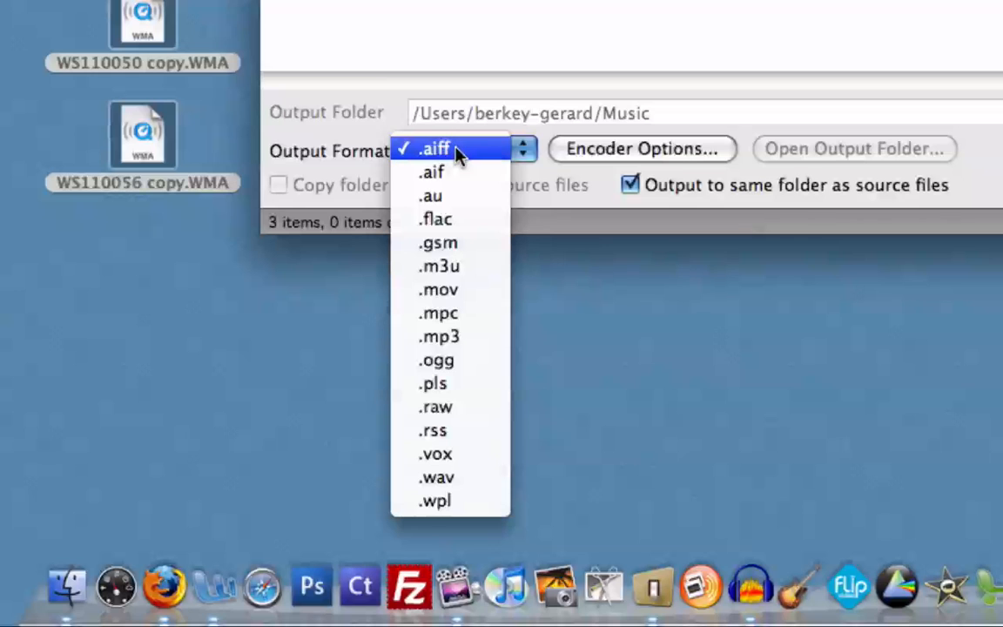
Choose .aiff in the Output Format list to close it
left_click(437, 148)
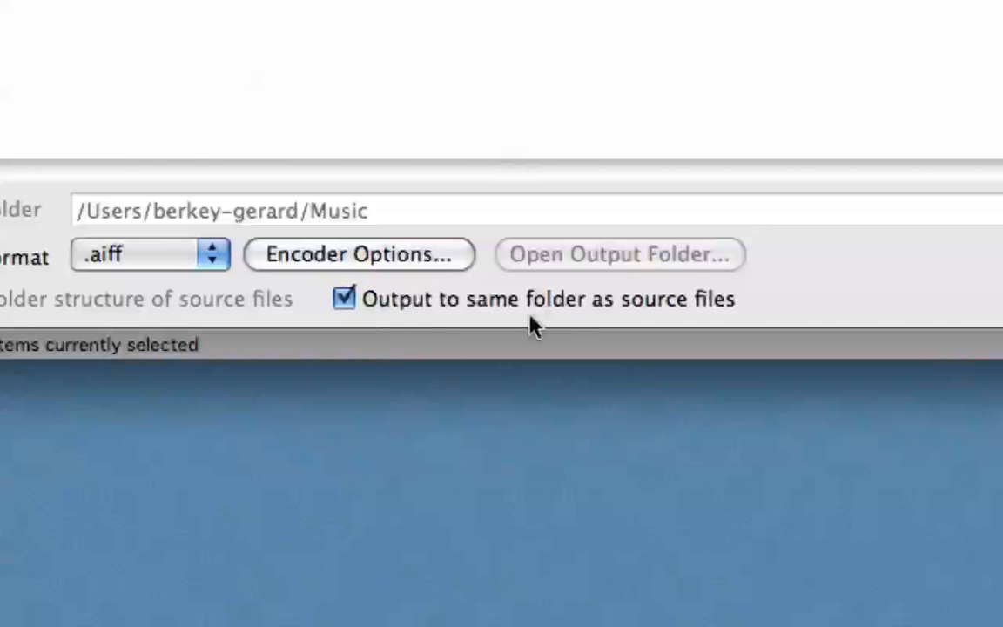
mouse_move(673, 343)
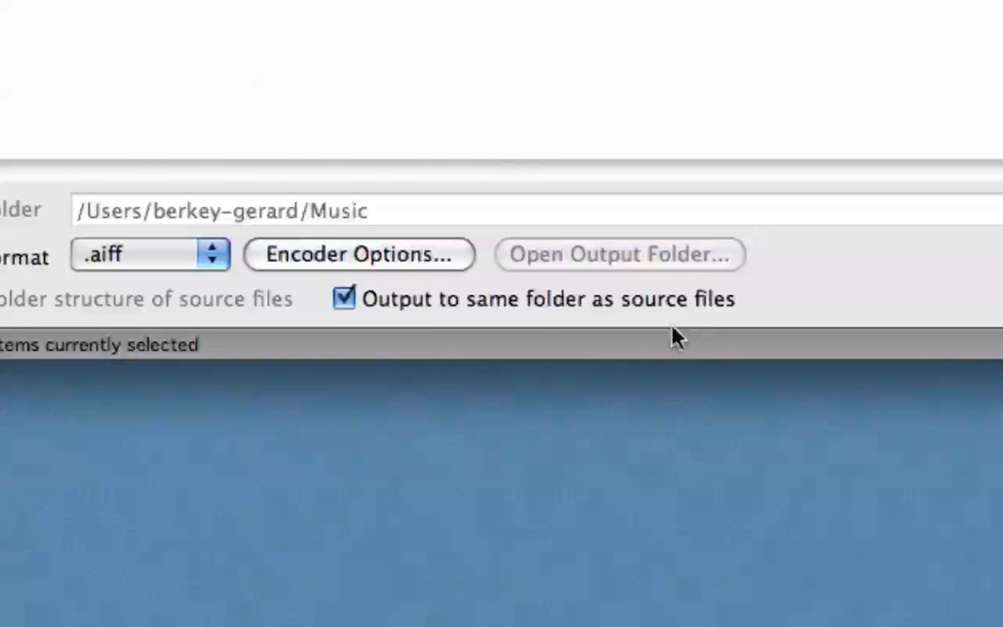
mouse_move(404, 329)
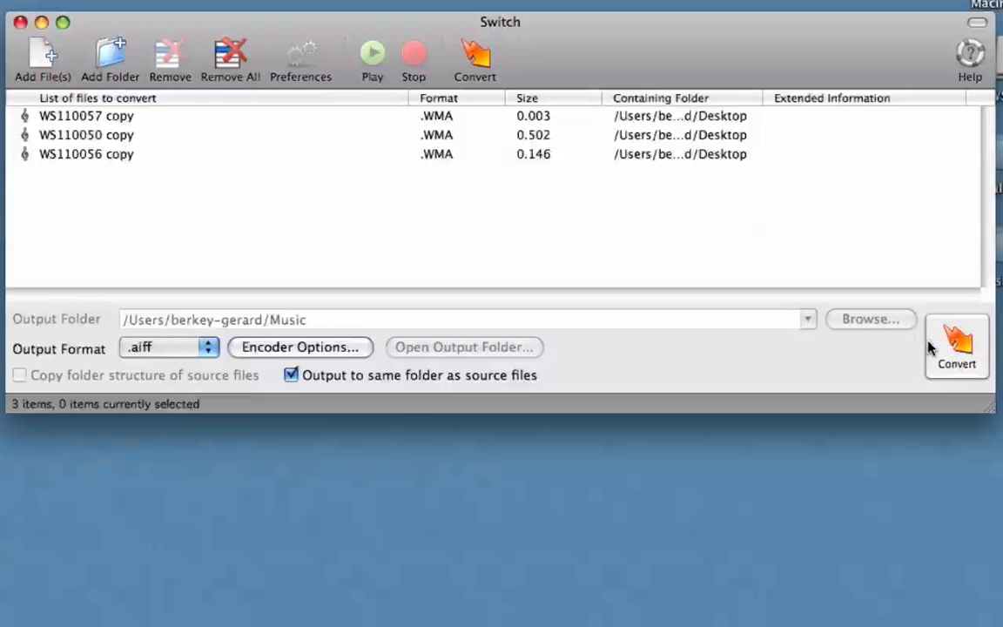
Convert the three queued WMA copies to .aiff, then close Switch
left_click(956, 346)
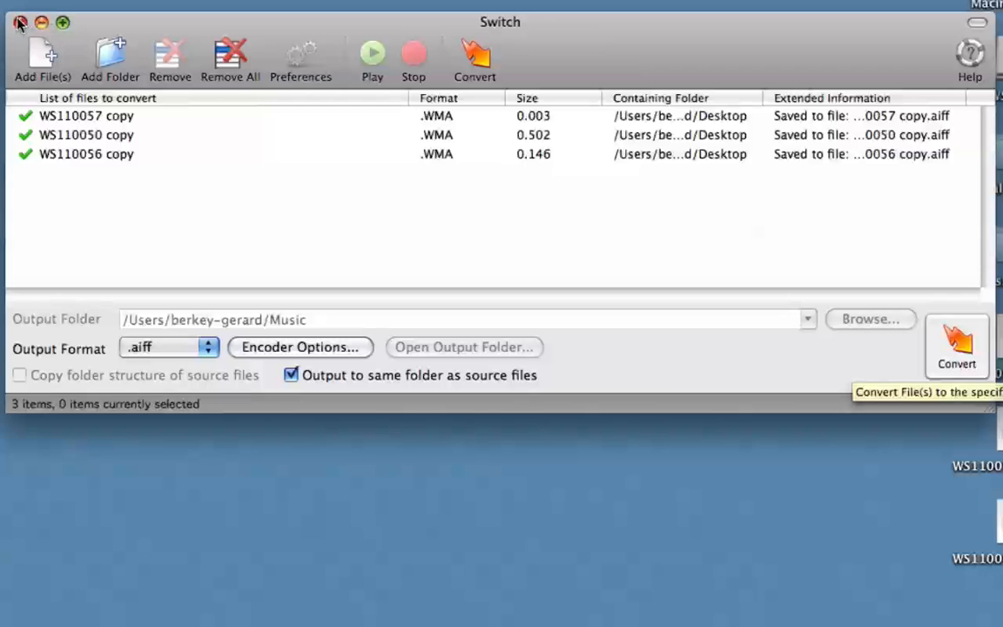
left_click(18, 21)
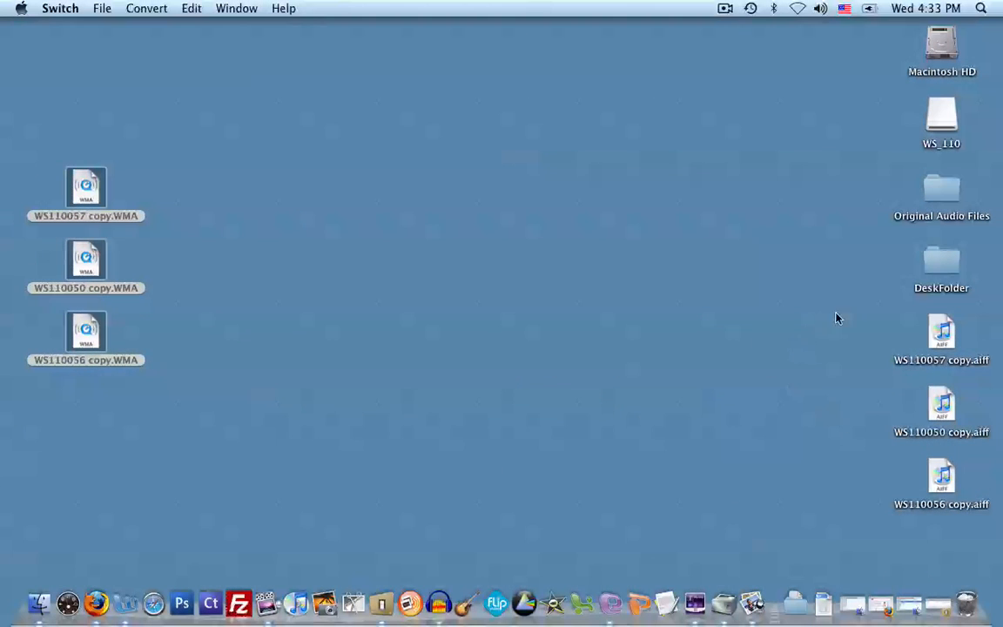